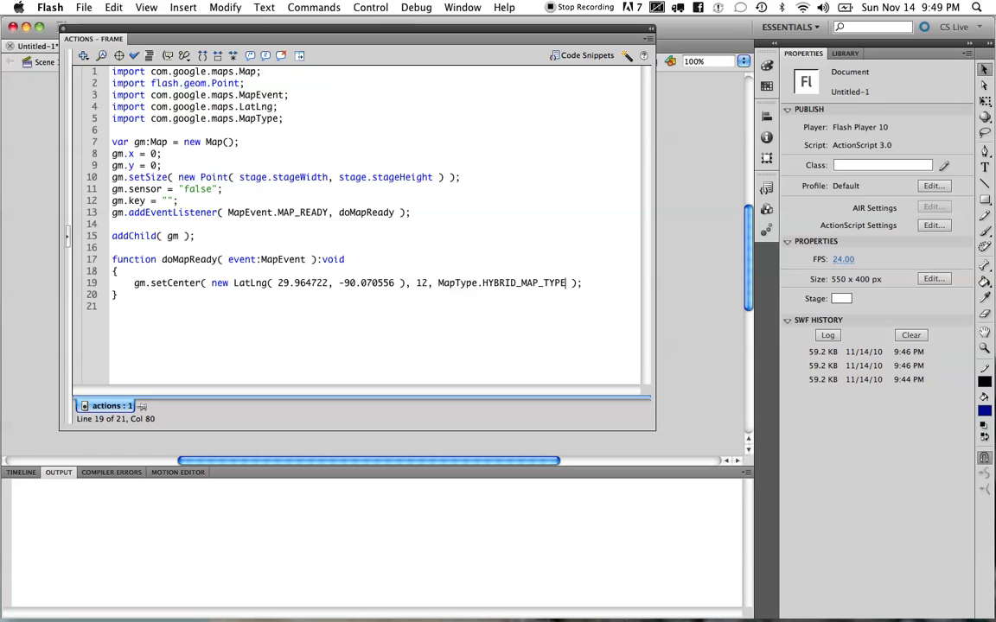
- Place the cursor after the setCenter line in doMapReady and open empty lines
{"action": "left_click", "coordinate": [370, 8]}
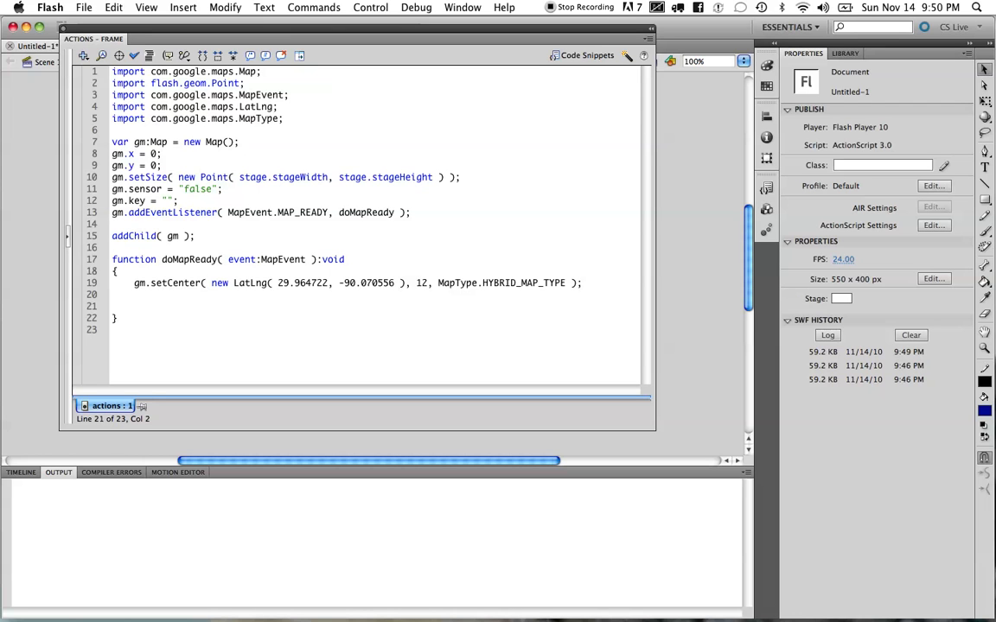
- Write var marker:Marker = new Marker( gm.getCenter() ); with hinting adding the Marker import
{"action": "type", "text": "var"}
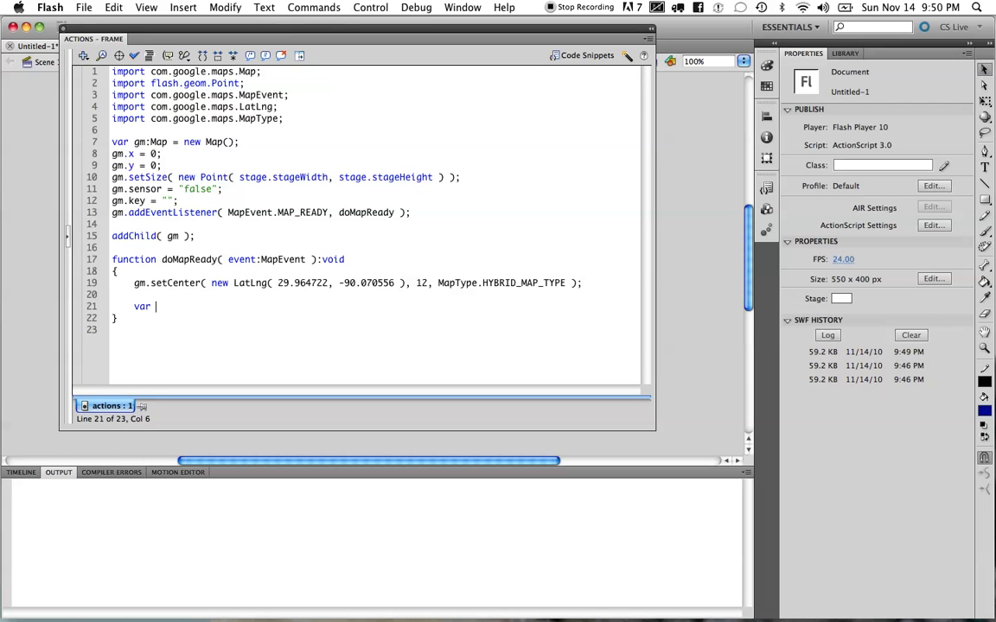
{"action": "type", "text": "marker"}
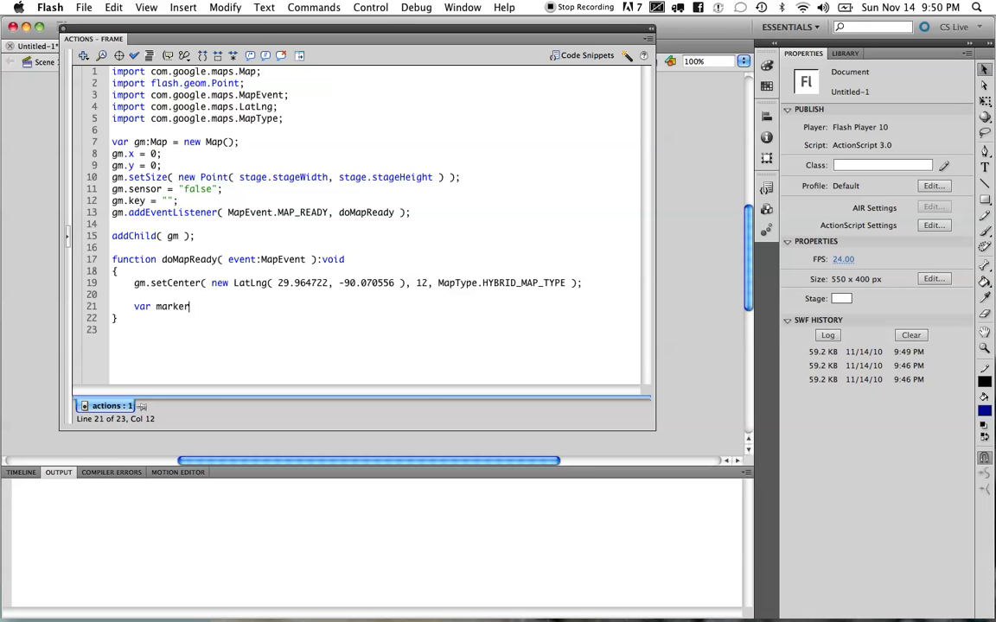
{"action": "type", "text": ":Marker"}
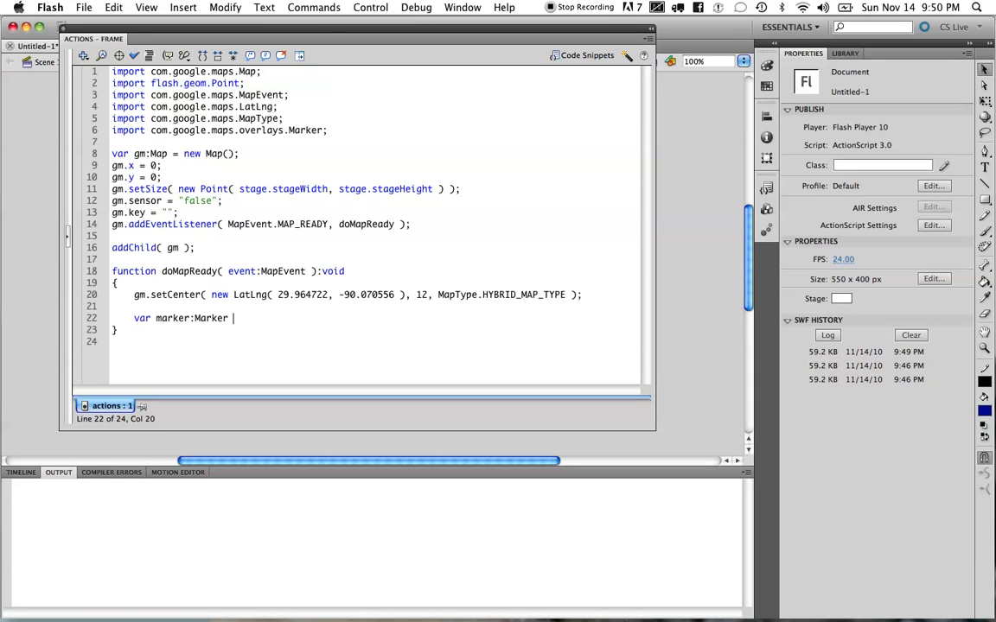
{"action": "type", "text": "= new mo"}
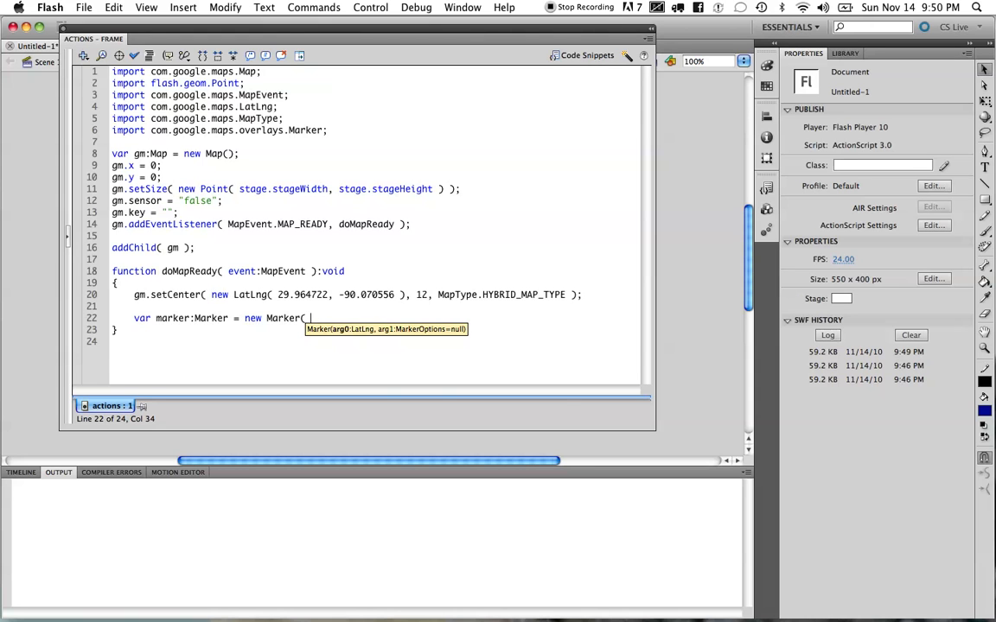
{"action": "type", "text": "gm.d"}
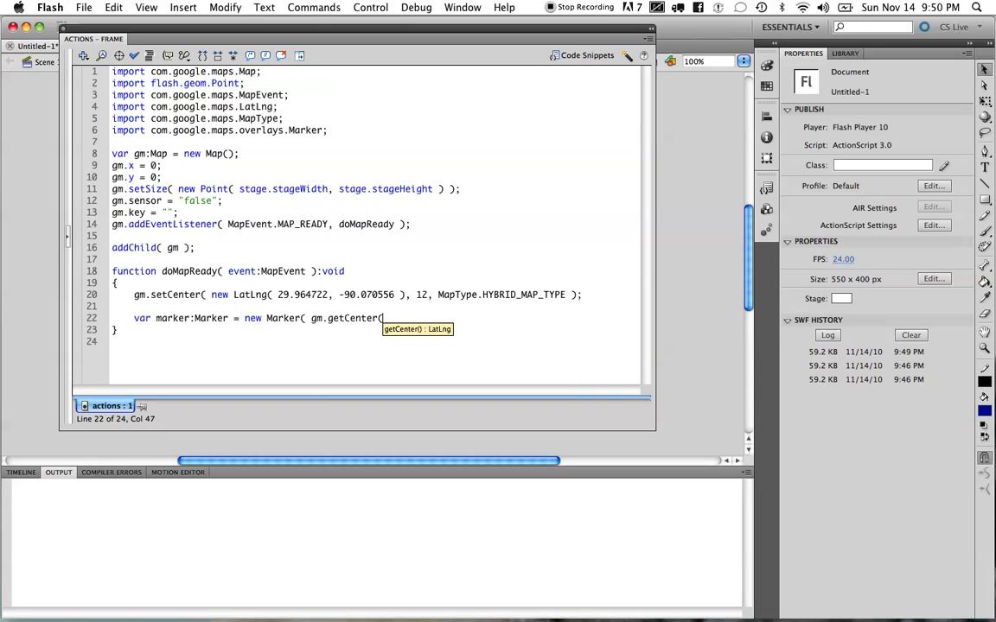
{"action": "type", "text": ") );"}
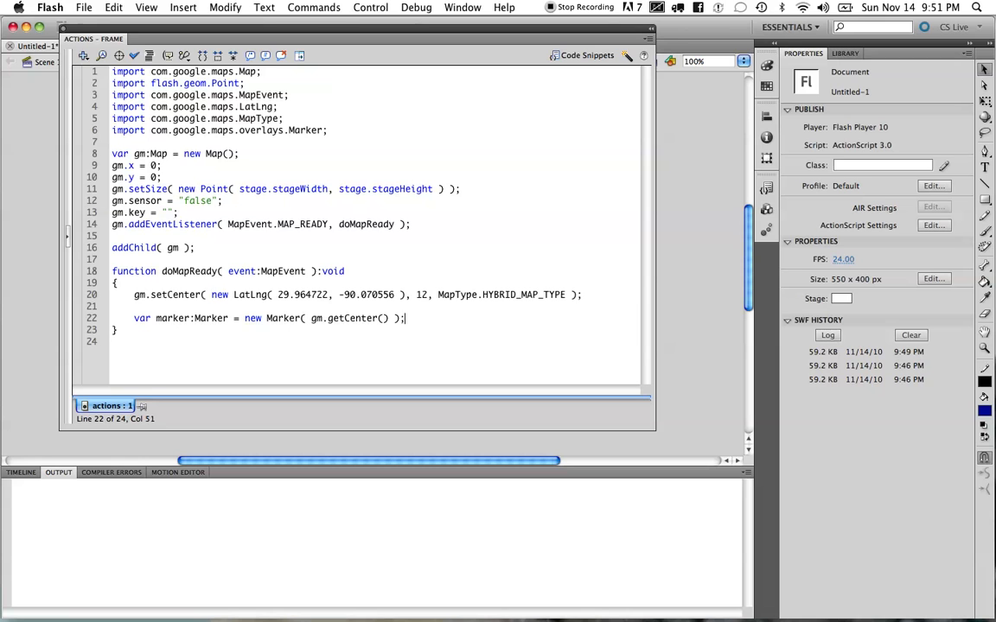
- Add gm.addOverlay( marker ); to the ready handler
{"action": "type", "text": "gm"}
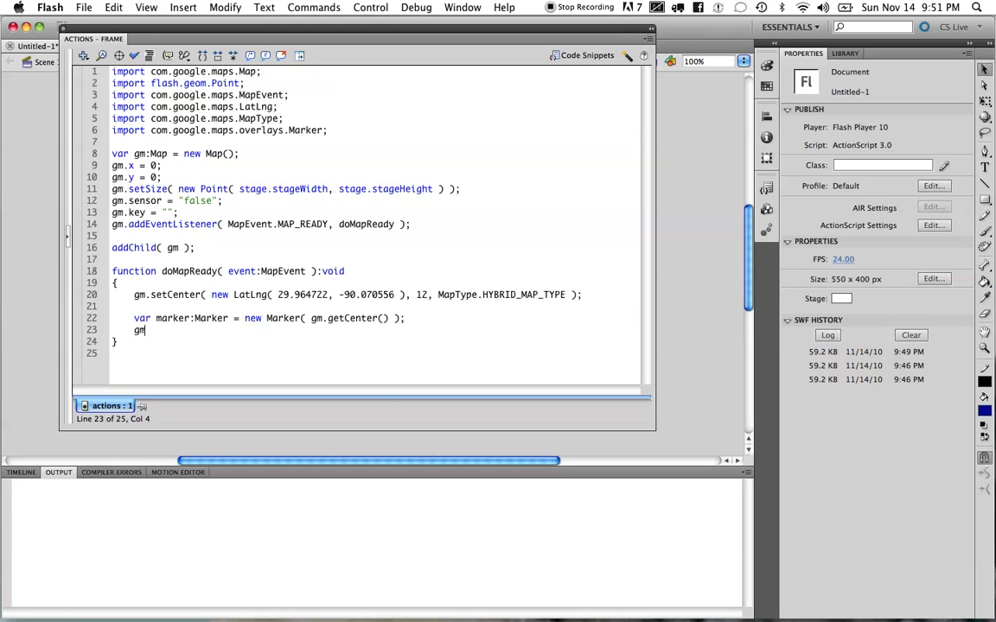
{"action": "type", "text": ".add"}
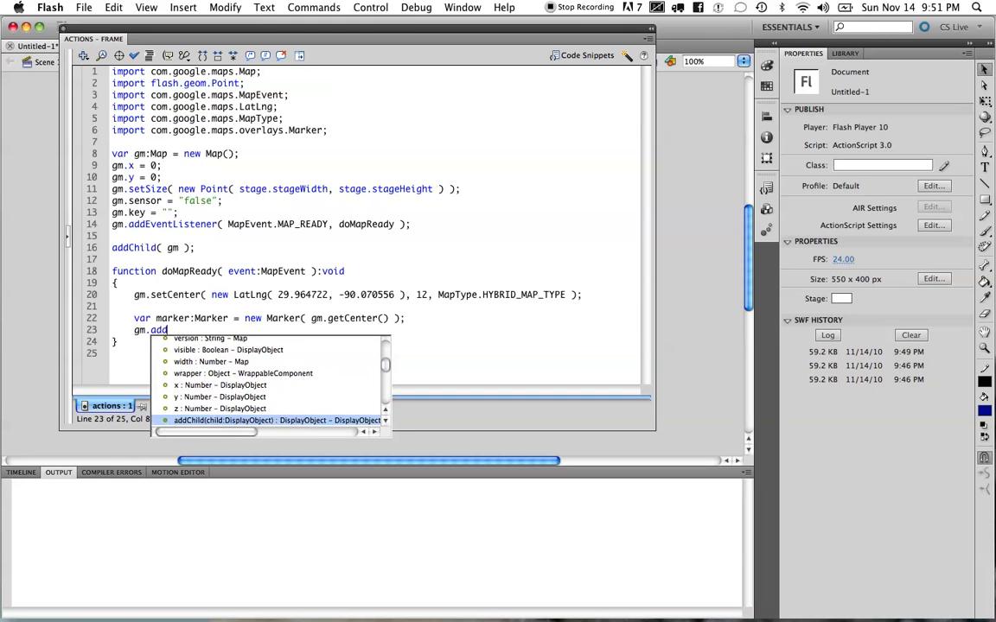
{"action": "type", "text": "Overlay("}
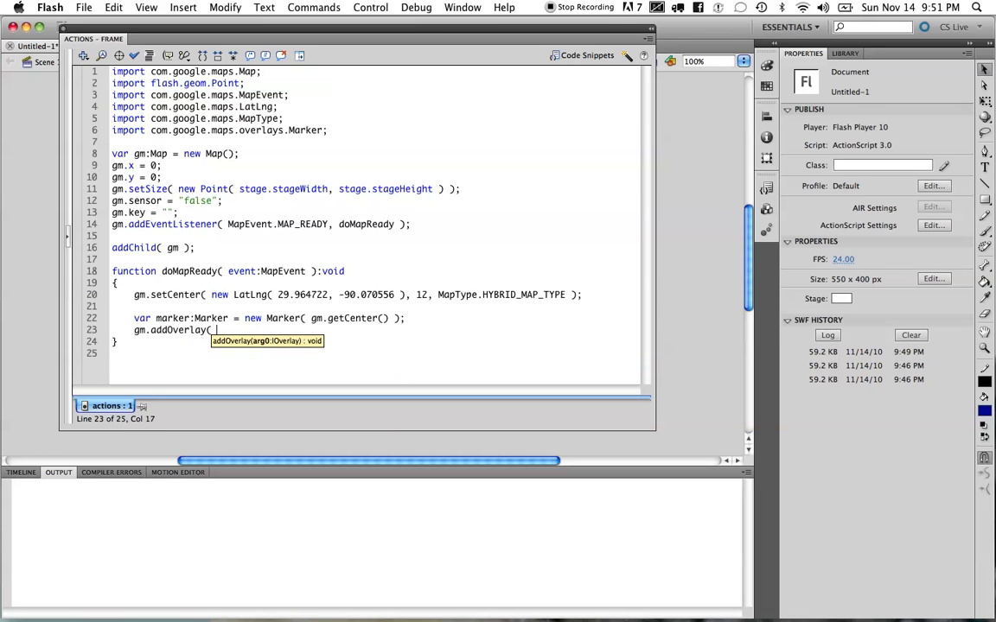
{"action": "type", "text": "marker );"}
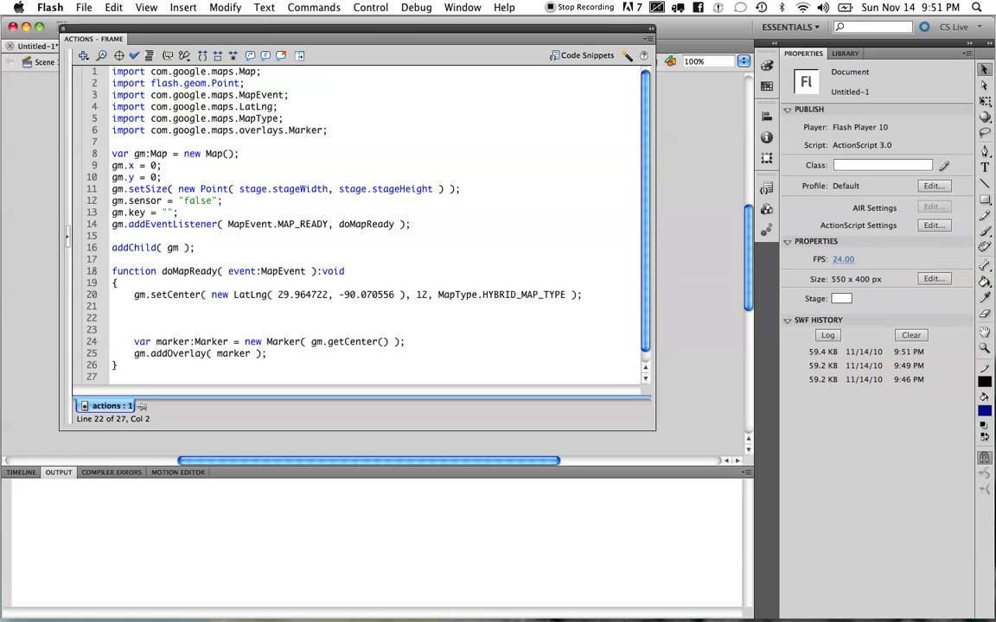
- Declare var mo:MarkerOptions = new MarkerOptions(); and start a mo property line
{"action": "type", "text": "var"}
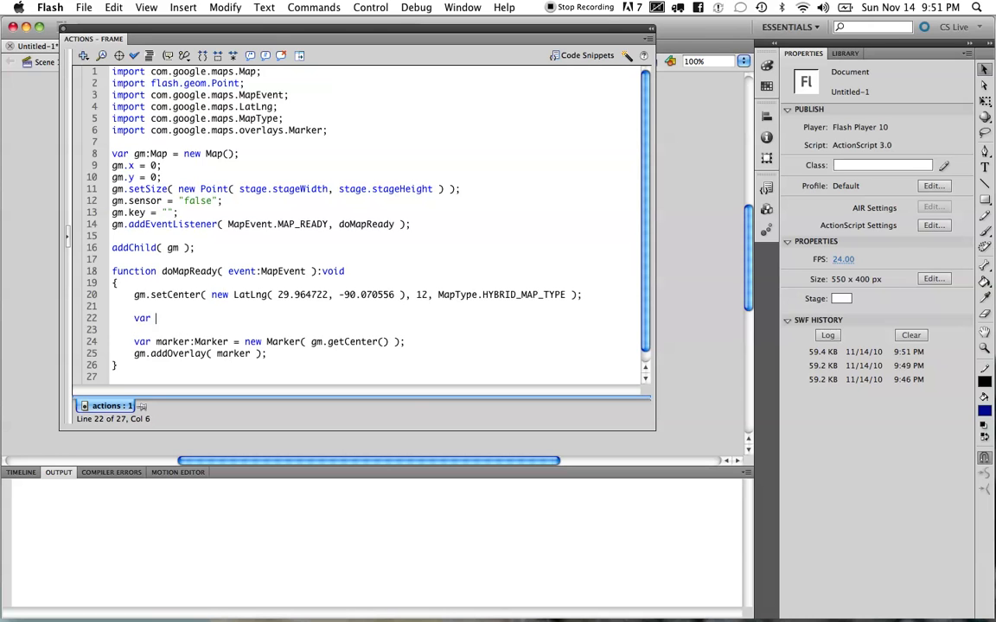
{"action": "type", "text": "mo:MarkerOptions"}
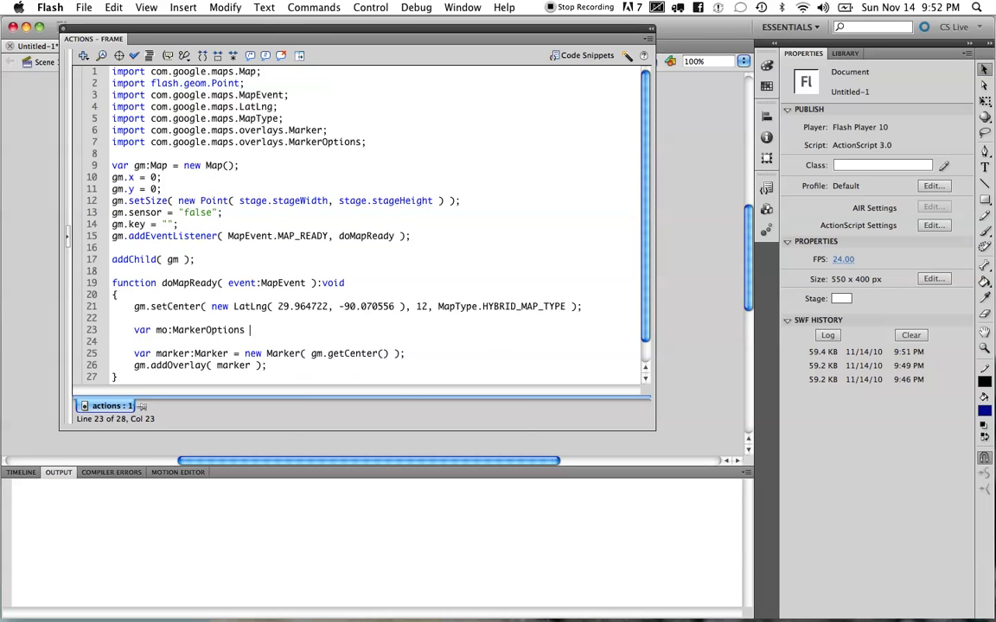
{"action": "type", "text": "= new MarkerOptions"}
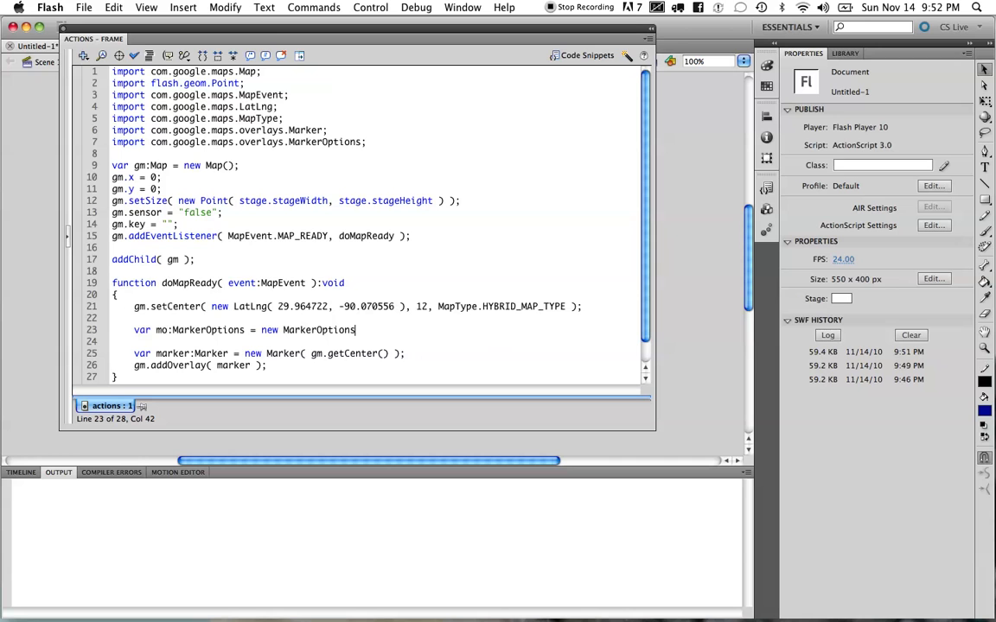
{"action": "type", "text": "();"}
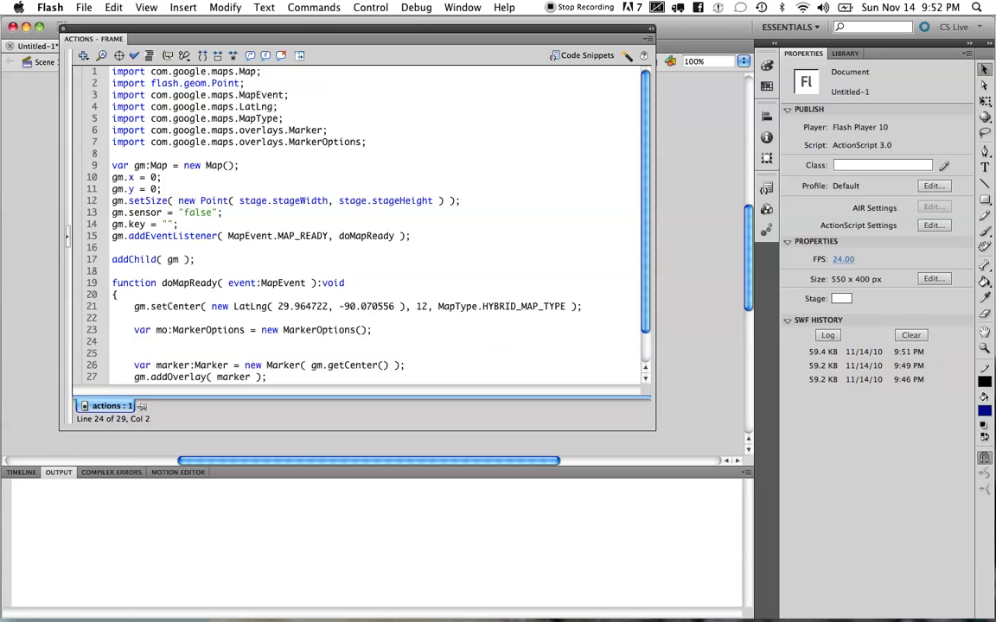
{"action": "type", "text": "mo.i"}
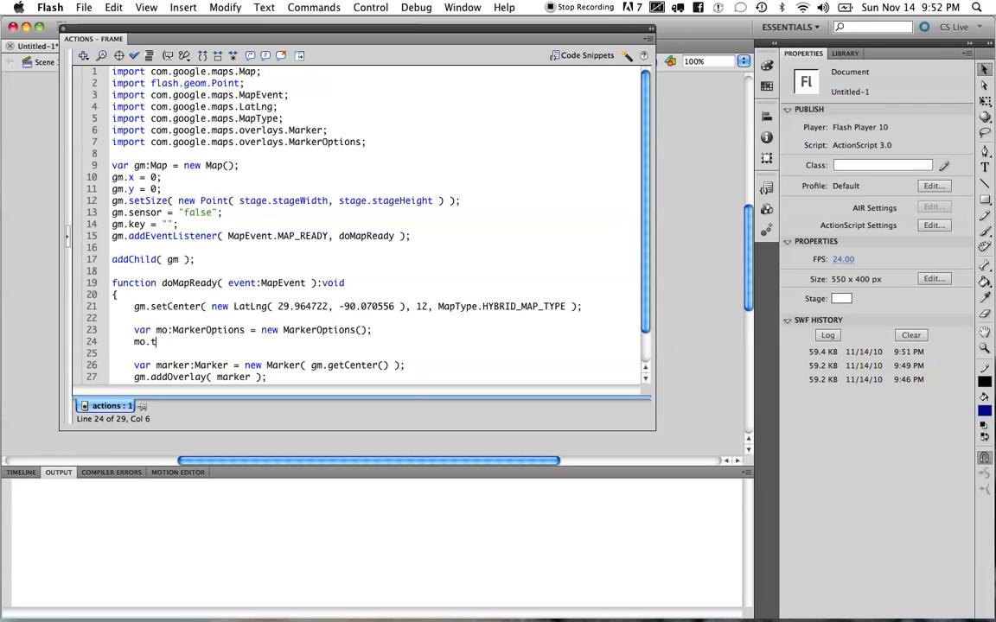
- Set mo.tooltip to "New Orleans", pass mo to the Marker, and test without saving
{"action": "type", "text": "ooltip = \"N"}
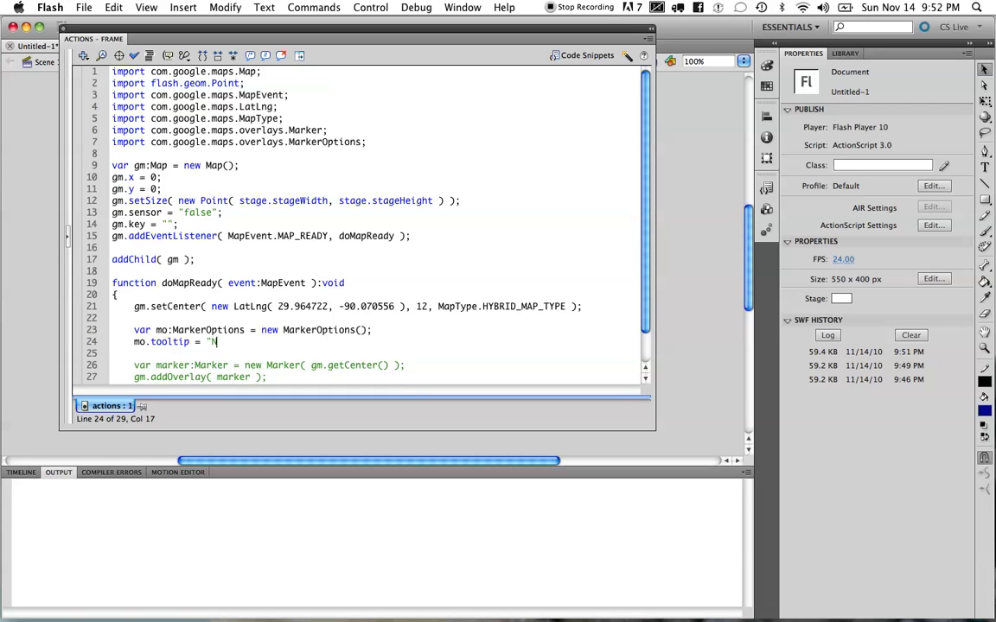
{"action": "type", "text": "ew Orleans\";"}
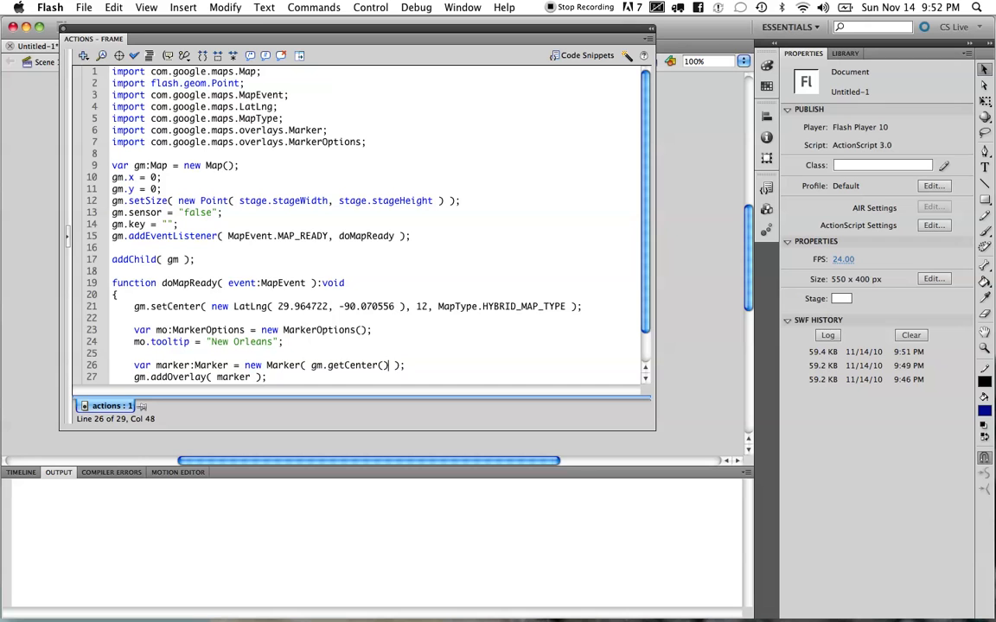
{"action": "type", "text": ", mo"}
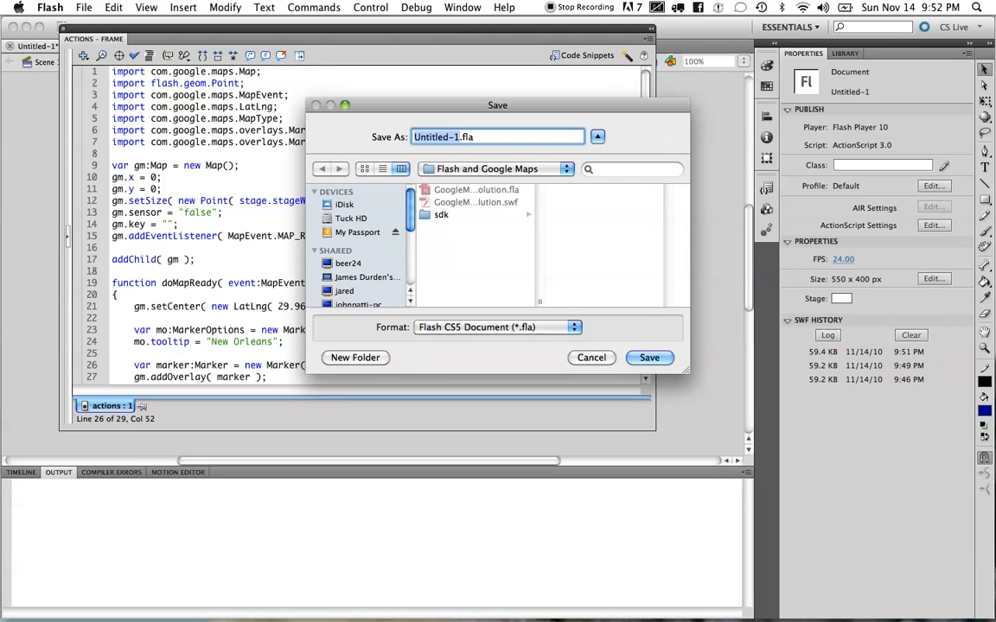
{"action": "left_click", "coordinate": [649, 358]}
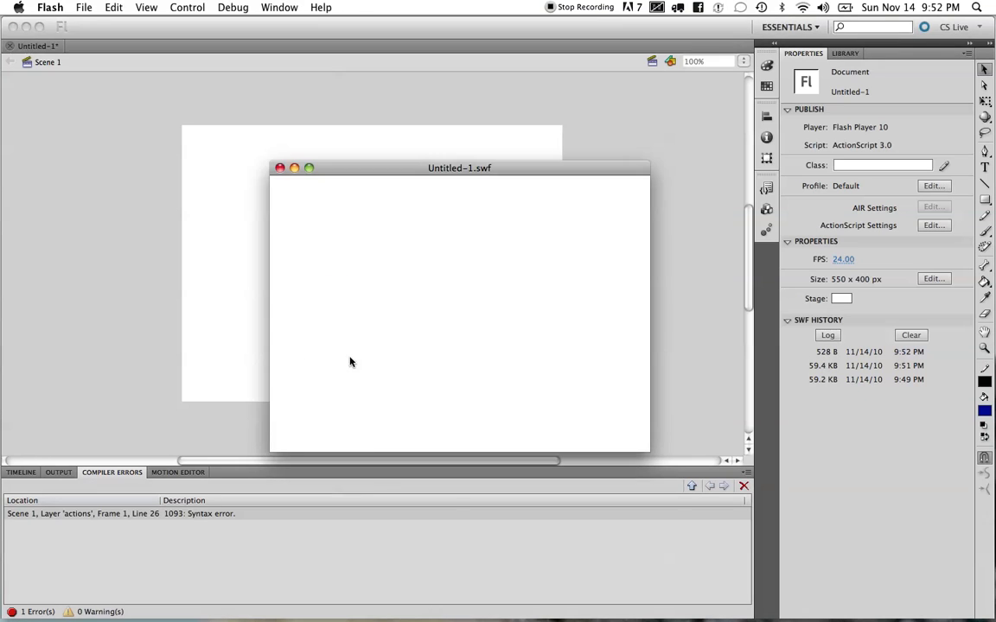